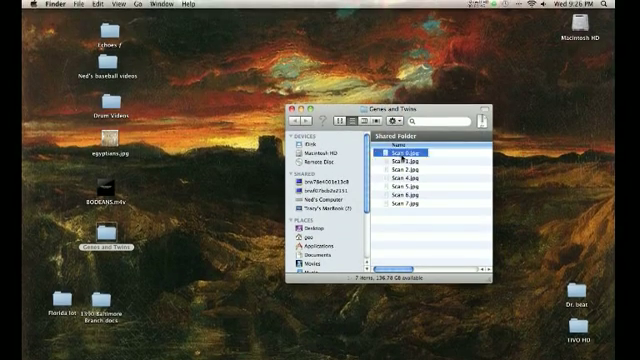
# Launch Preview with Scan 0.jpg, the first of the eight Genes and Twins scans
pyautogui.doubleClick(409, 149)
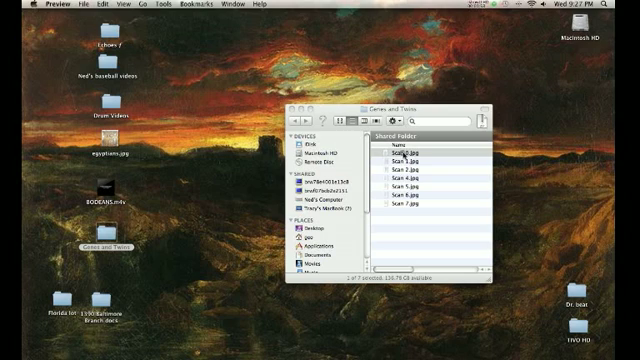
# Show Preview's thumbnail sidebar beside the 'Genes and Behavior: A Twin Legacy' page
pyautogui.click(410, 151)
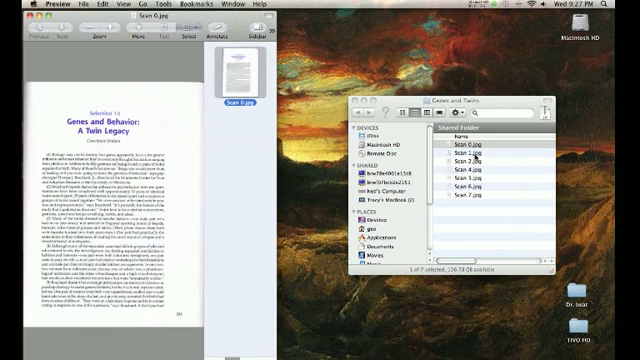
# Add Scan 1.jpg through Scan 7.jpg from Finder into Preview's sidebar under Scan 0
pyautogui.click(470, 156)
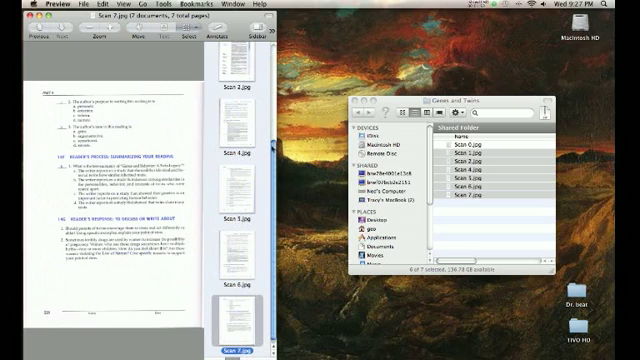
# Scroll through the seven page thumbnails and bring up printing to the Brother laser printer
pyautogui.scroll(-3)
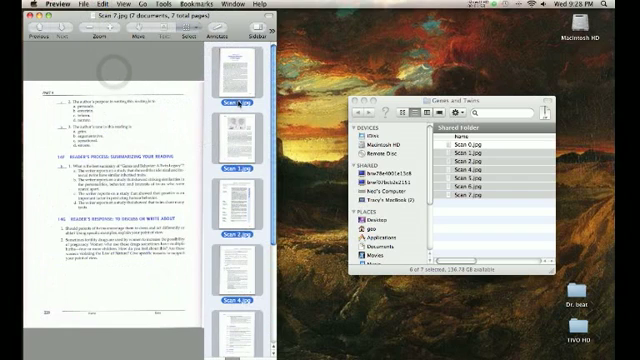
pyautogui.scroll(-3)
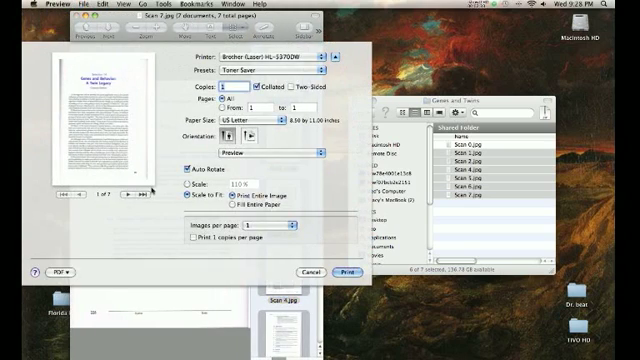
# Choose Save as PDF from the print dialog's PDF menu
pyautogui.click(52, 270)
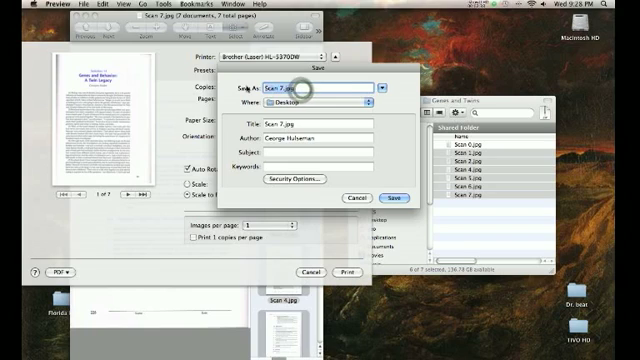
# Save the combined scans as document.pdf on the Desktop and open it in Adobe Reader
pyautogui.write('document.pdf')
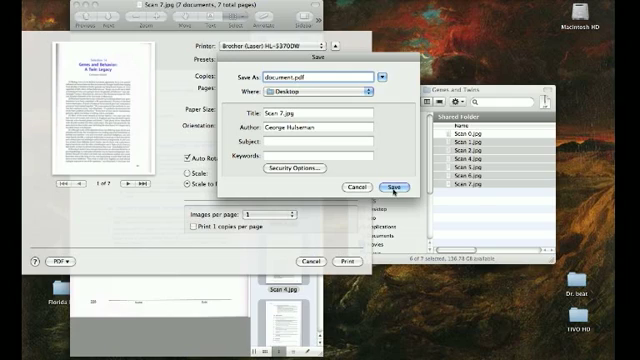
pyautogui.click(395, 187)
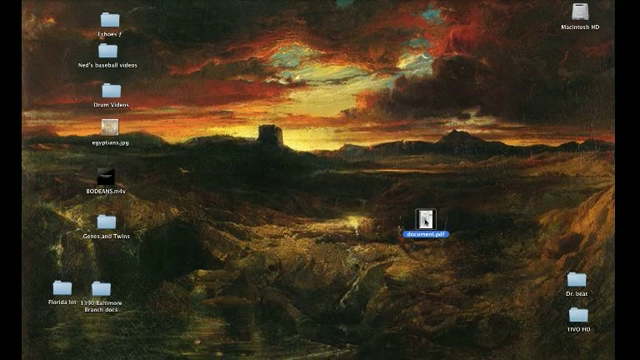
pyautogui.doubleClick(432, 215)
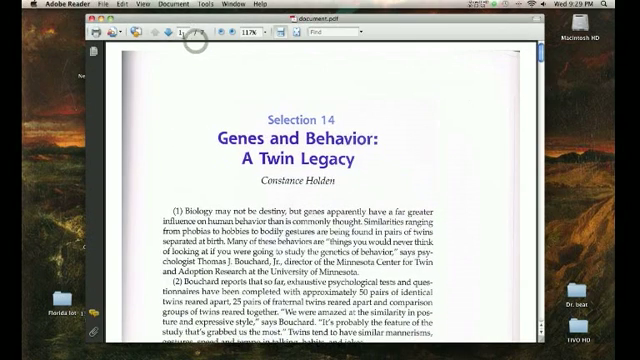
pyautogui.scroll(-3)
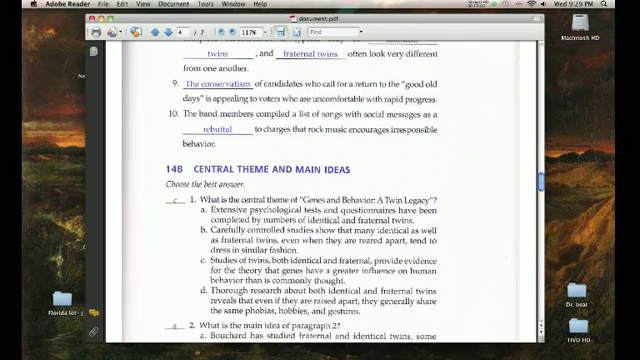
pyautogui.scroll(-3)
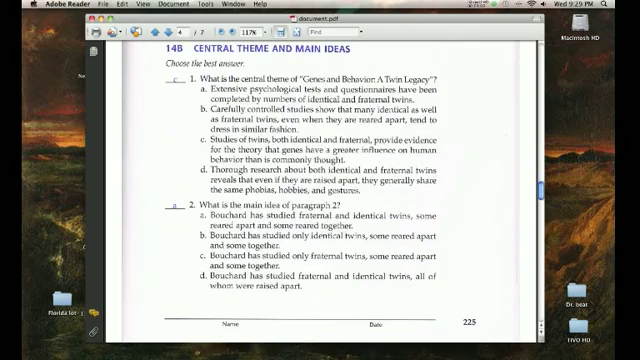
pyautogui.scroll(-3)
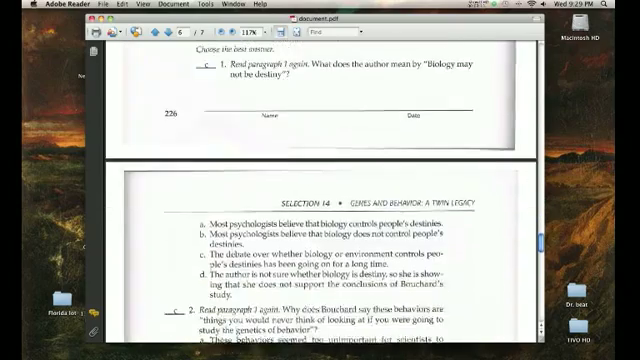
pyautogui.scroll(-3)
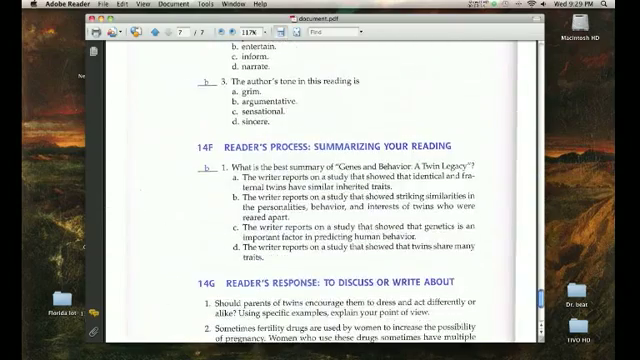